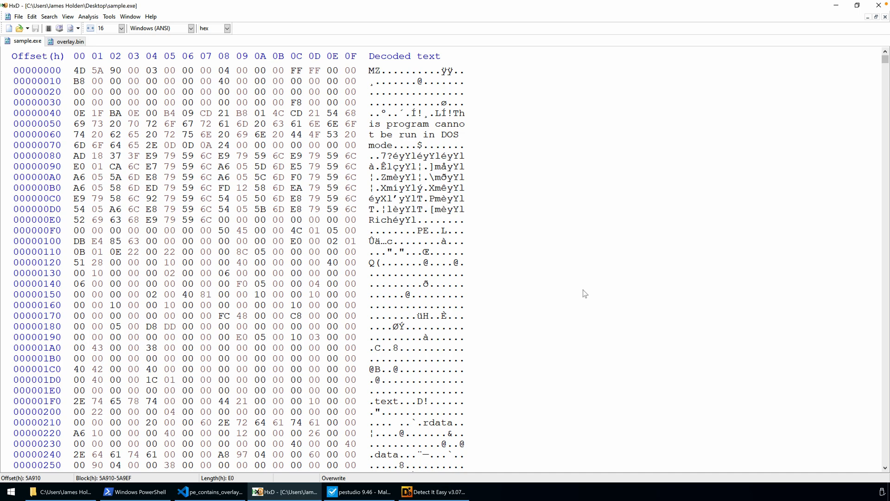
{"action": "mouse_move", "coordinate": [582, 288]}
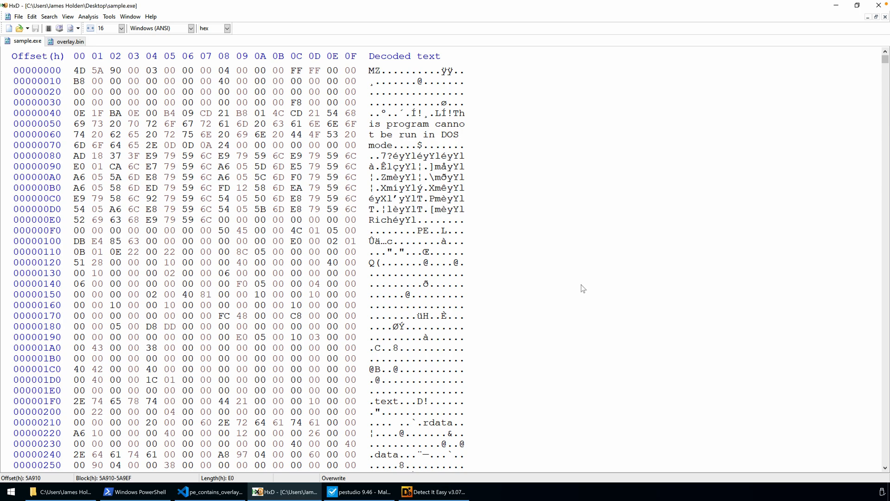
{"action": "mouse_move", "coordinate": [187, 100]}
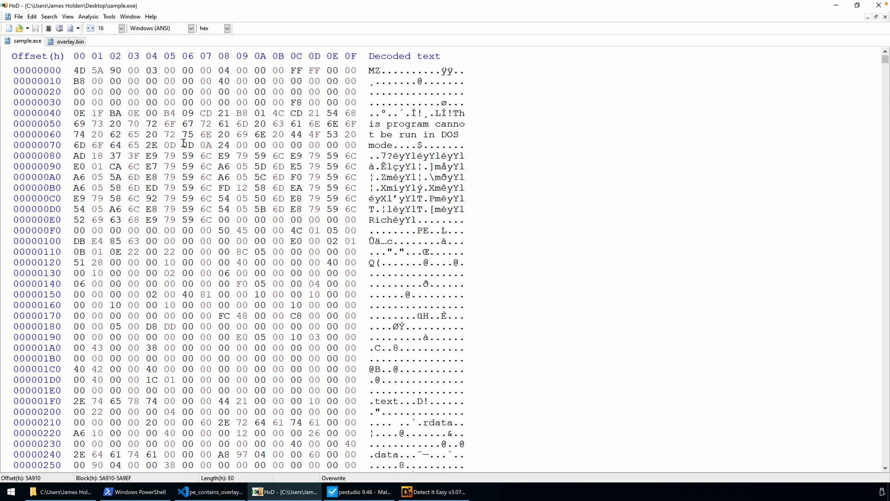
{"action": "mouse_move", "coordinate": [230, 180]}
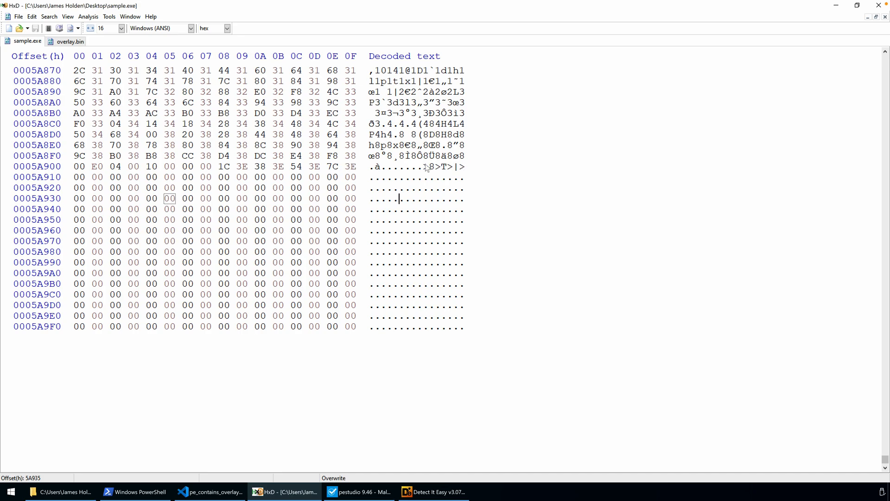
{"action": "mouse_move", "coordinate": [380, 166]}
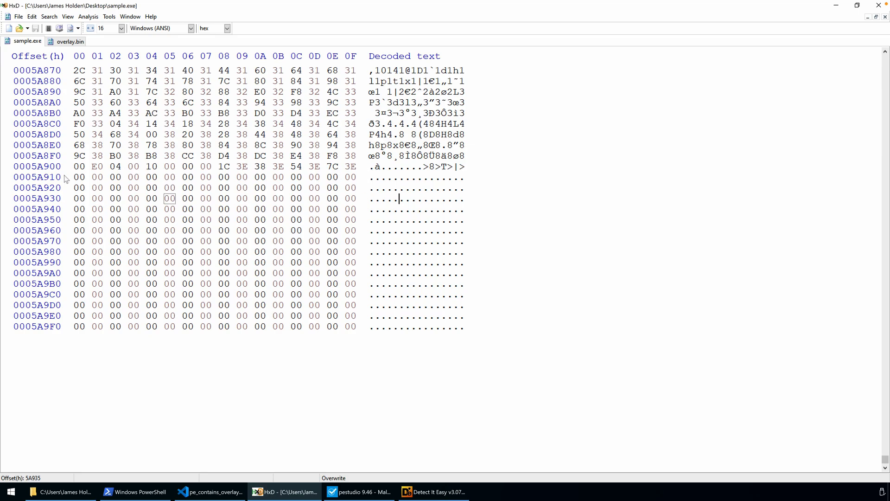
Select sample.exe's trailing zero bytes, then switch HxD to overlay.bin.
{"action": "left_click_drag", "start_coordinate": [79, 177], "coordinate": [284, 294]}
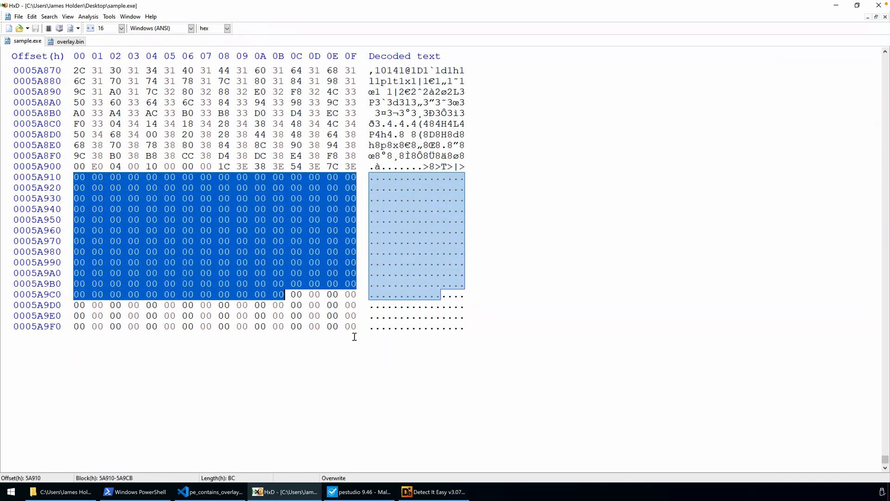
{"action": "left_click", "coordinate": [70, 40]}
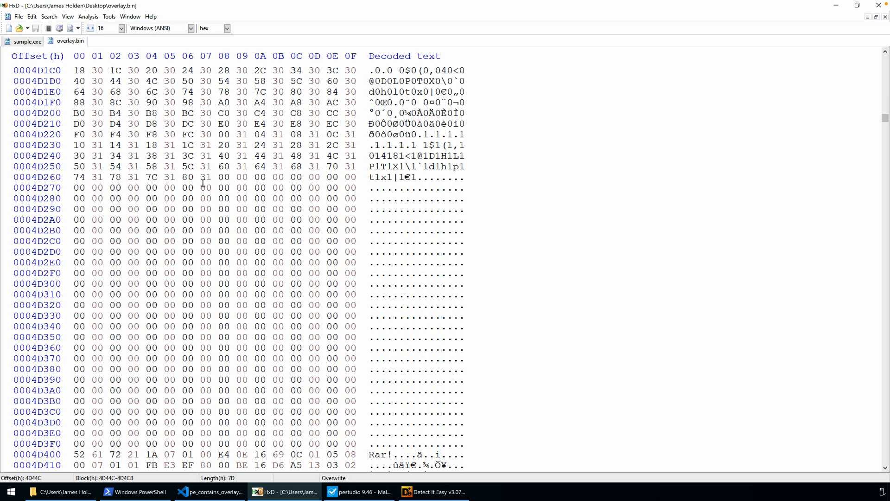
Select the zero padding after overlay.bin's data, ahead of the Rar! signature at 4D400.
{"action": "left_click_drag", "start_coordinate": [187, 156], "coordinate": [213, 177]}
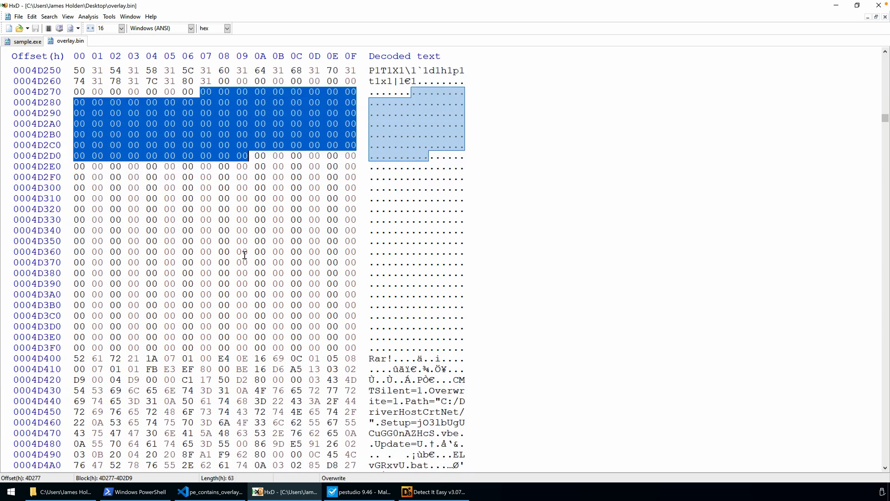
{"action": "mouse_move", "coordinate": [254, 315]}
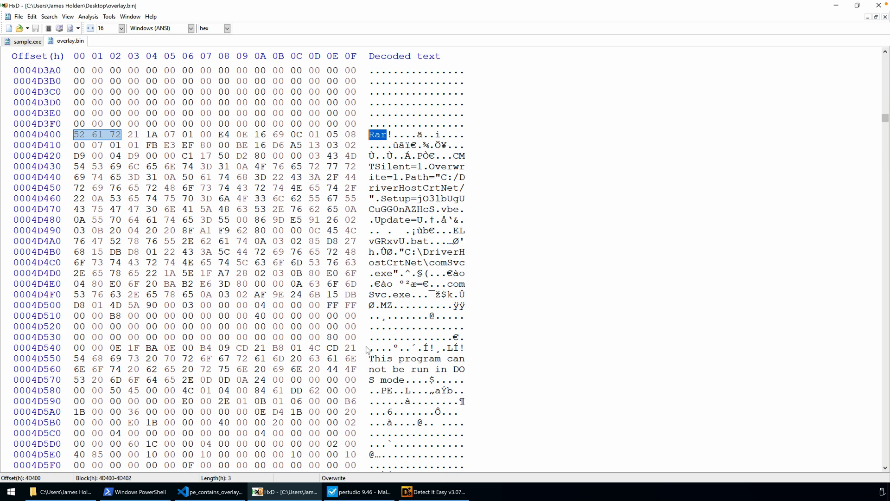
{"action": "mouse_move", "coordinate": [251, 164]}
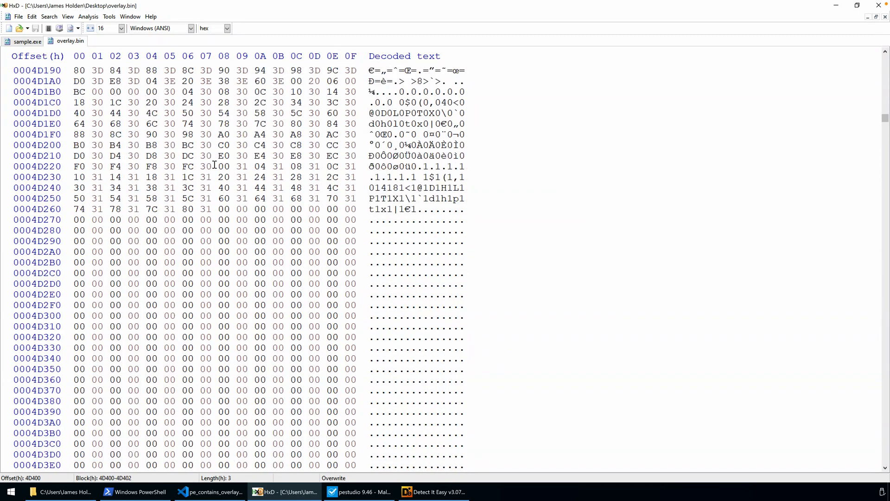
{"action": "scroll", "scroll_direction": "down", "scroll_amount": 3}
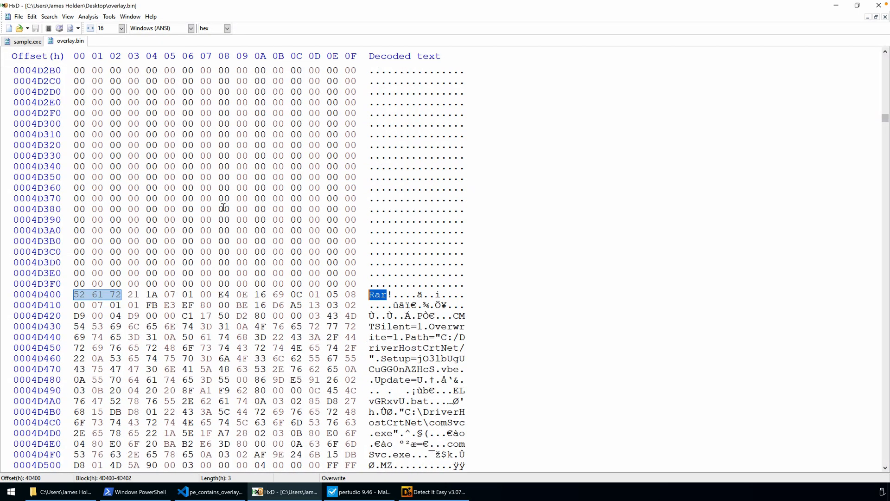
{"action": "mouse_move", "coordinate": [237, 210]}
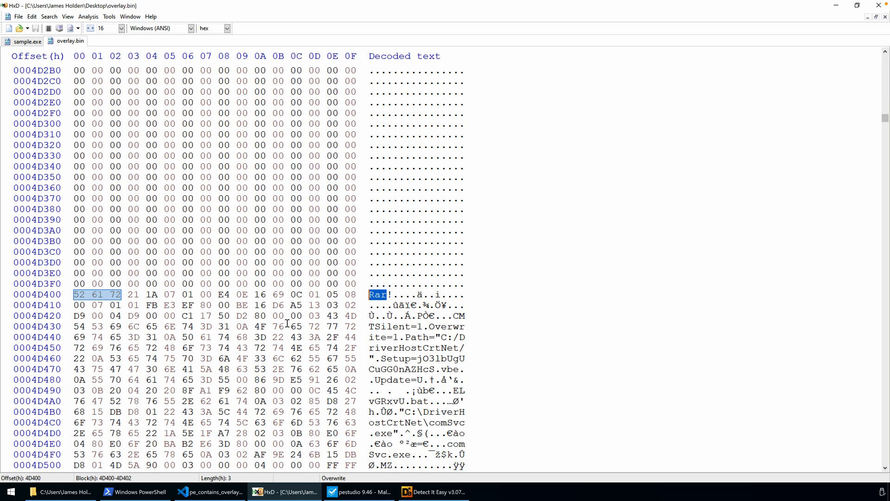
{"action": "mouse_move", "coordinate": [433, 491]}
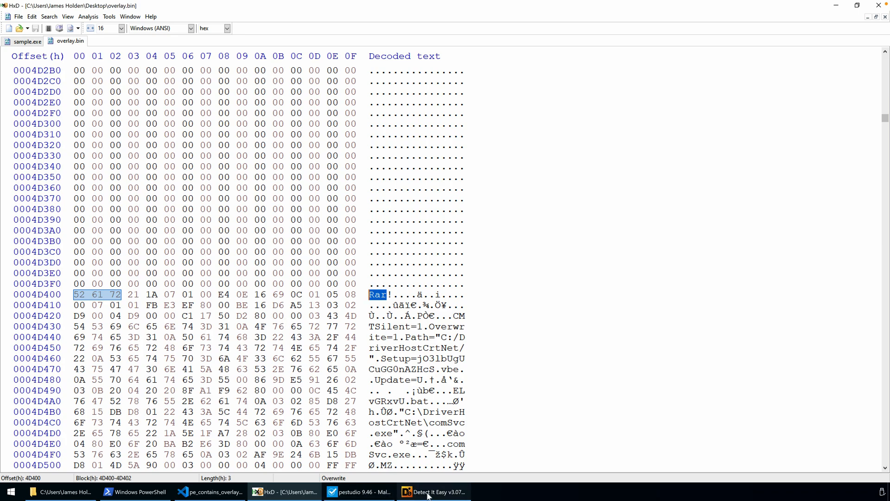
Bring up Detect It Easy and select Overlay: Binary > Archive: RAR(5) in the scan tree.
{"action": "left_click", "coordinate": [433, 491]}
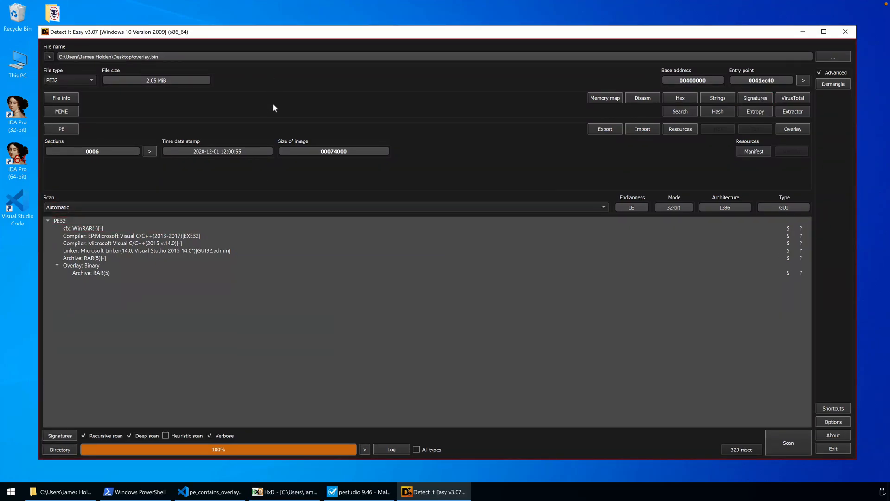
{"action": "left_click", "coordinate": [84, 229]}
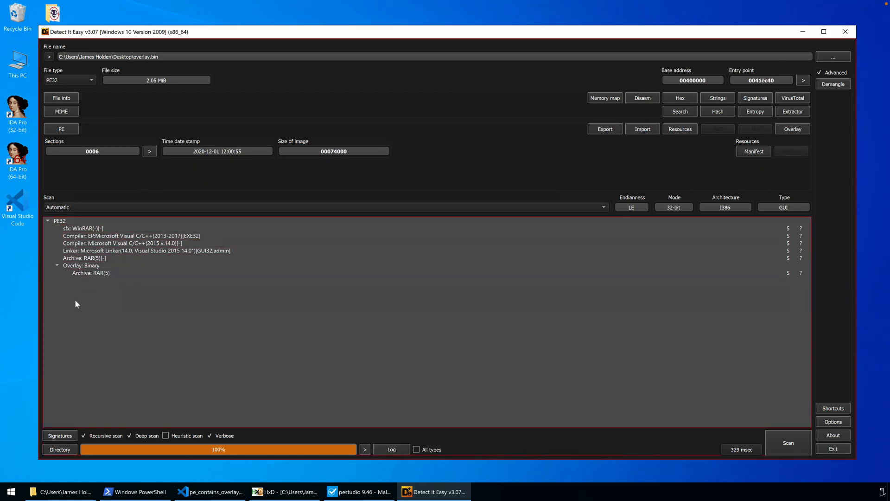
{"action": "left_click", "coordinate": [91, 272]}
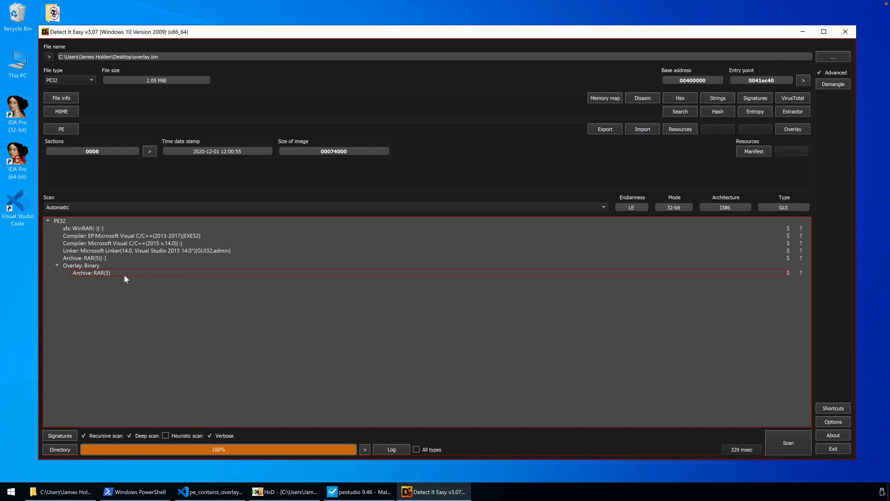
{"action": "left_click", "coordinate": [83, 228]}
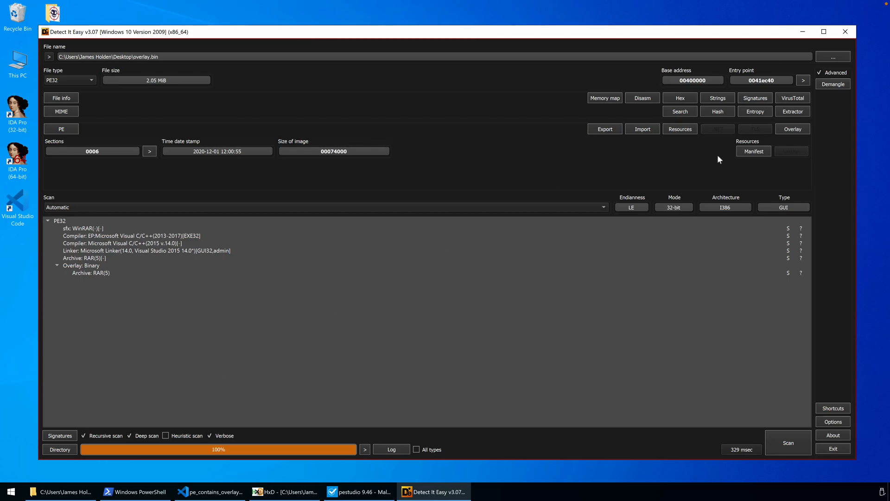
{"action": "left_click", "coordinate": [604, 98]}
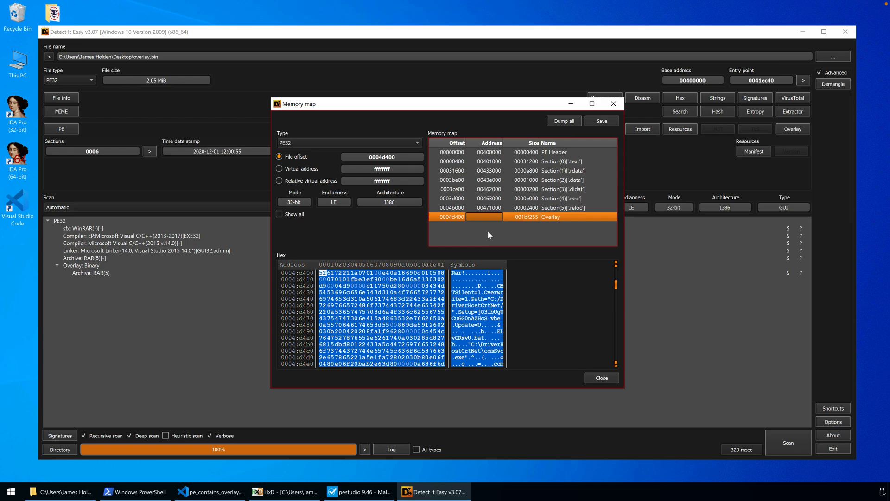
{"action": "mouse_move", "coordinate": [667, 79]}
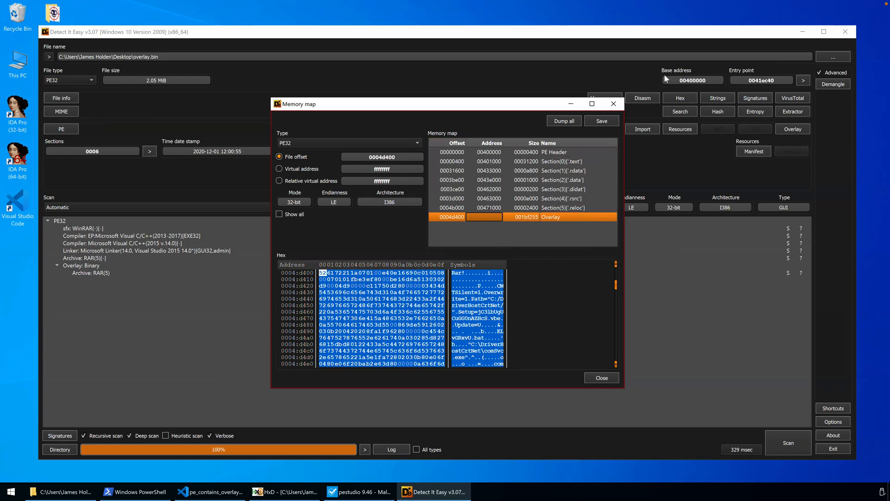
{"action": "mouse_move", "coordinate": [613, 103]}
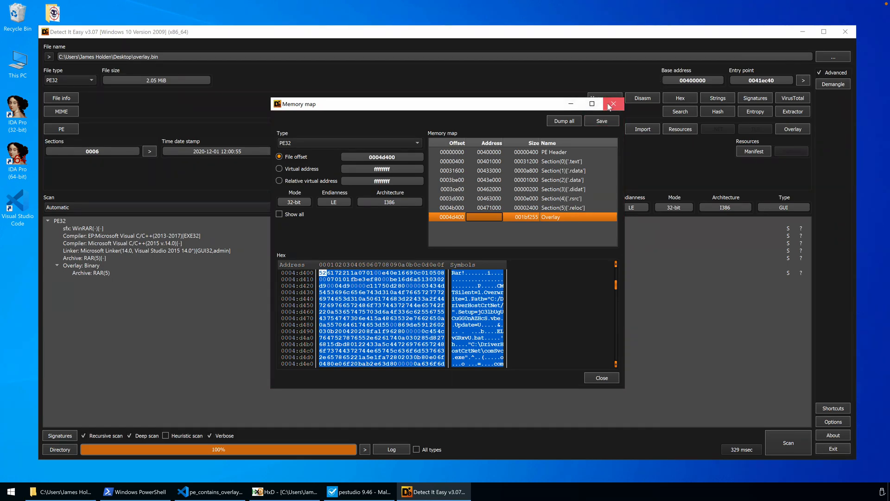
{"action": "left_click", "coordinate": [613, 104]}
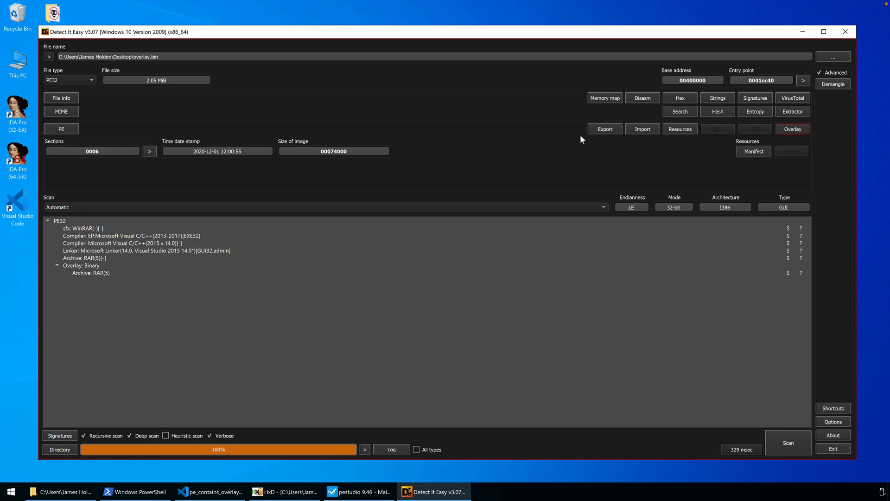
View the overlay hex starting with Rar! at 0004d400, then bring up pestudio.
{"action": "left_click", "coordinate": [792, 129]}
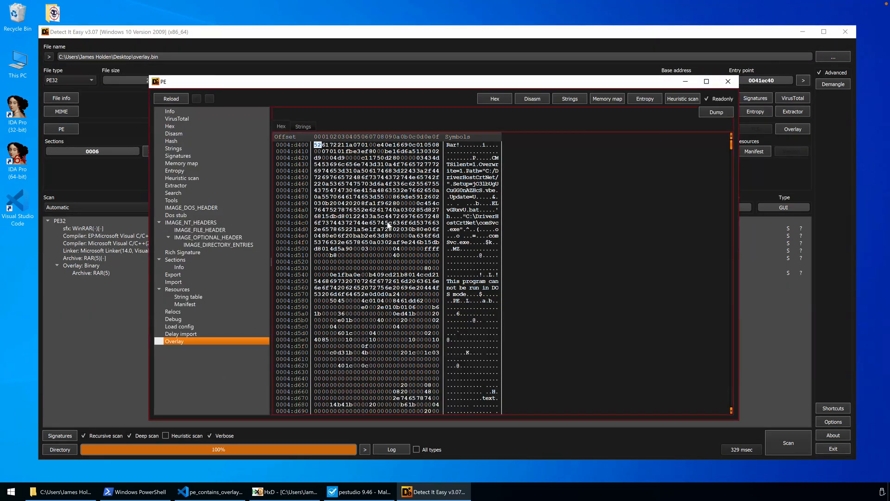
{"action": "left_click", "coordinate": [726, 81]}
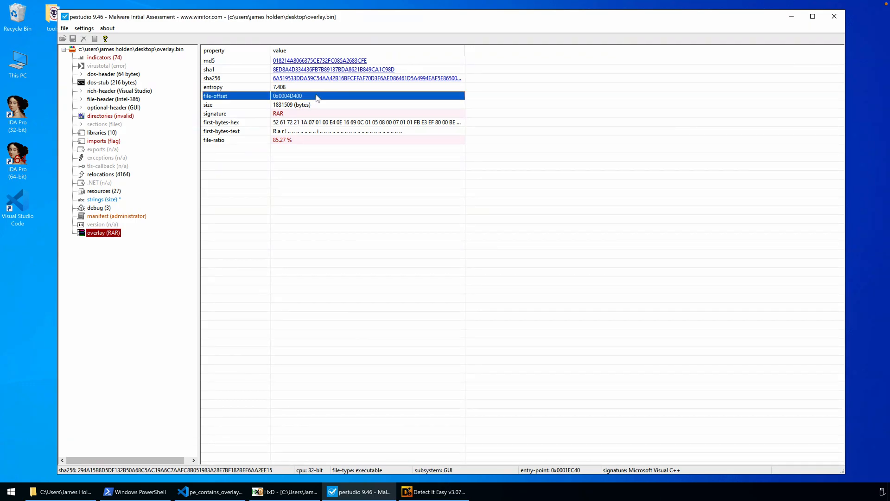
Confirm the RAR overlay's file offset 0x0004D400 in pestudio, then return to Detect It Easy.
{"action": "left_click", "coordinate": [278, 87]}
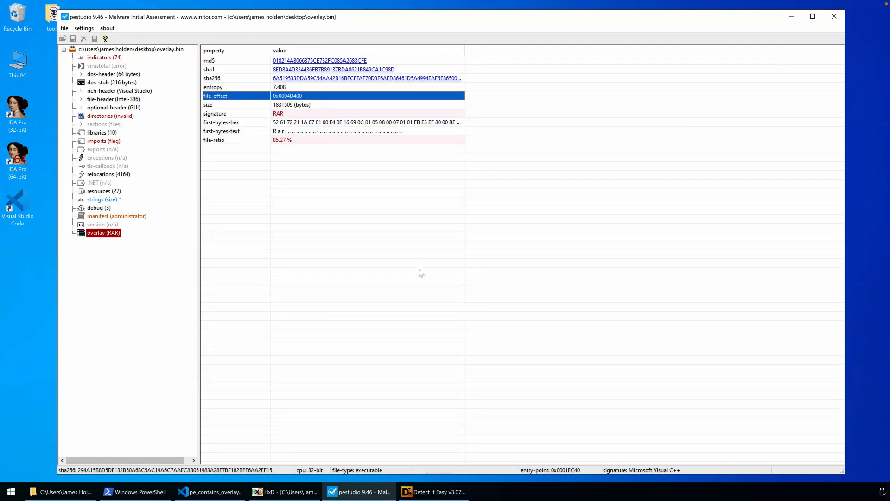
{"action": "left_click", "coordinate": [434, 492]}
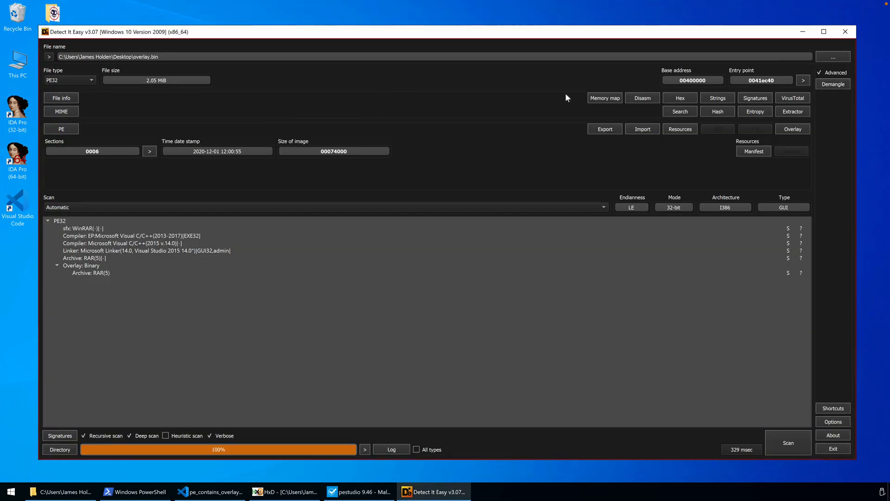
Inspect the memory map's Overlay row (offset 0004d400, size 001bf255) and the last section.
{"action": "left_click", "coordinate": [605, 98]}
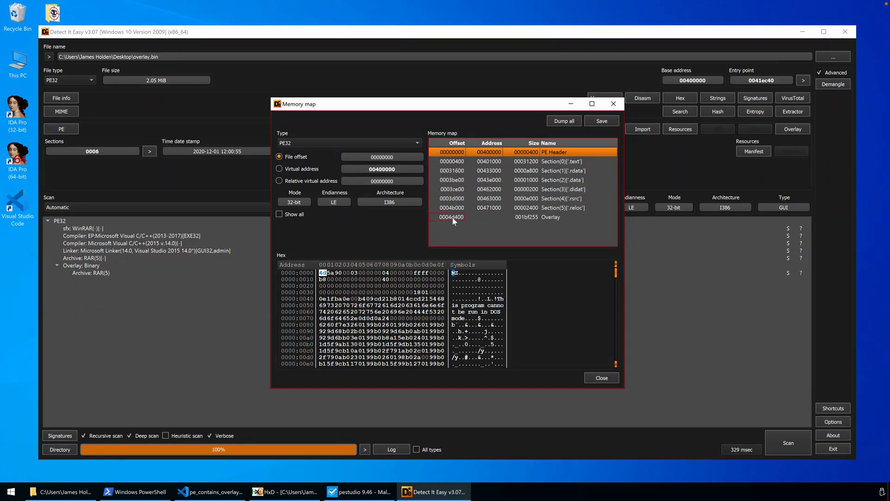
{"action": "left_click", "coordinate": [451, 230]}
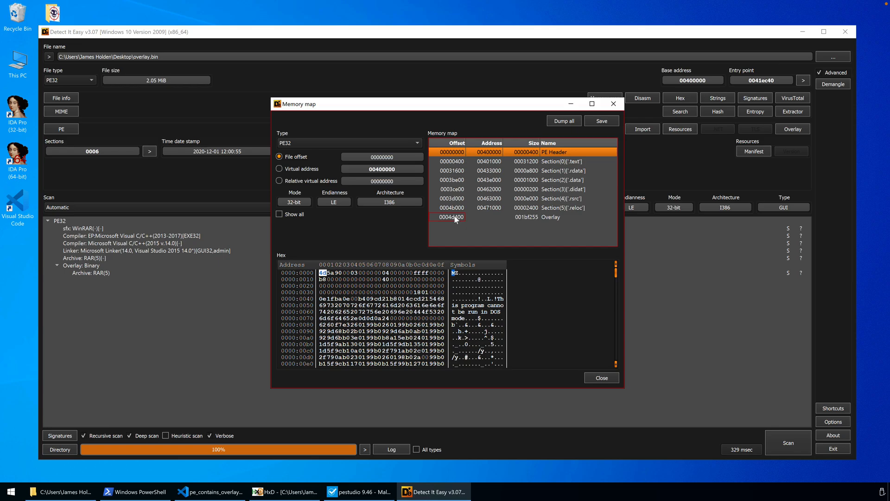
{"action": "left_click", "coordinate": [488, 180]}
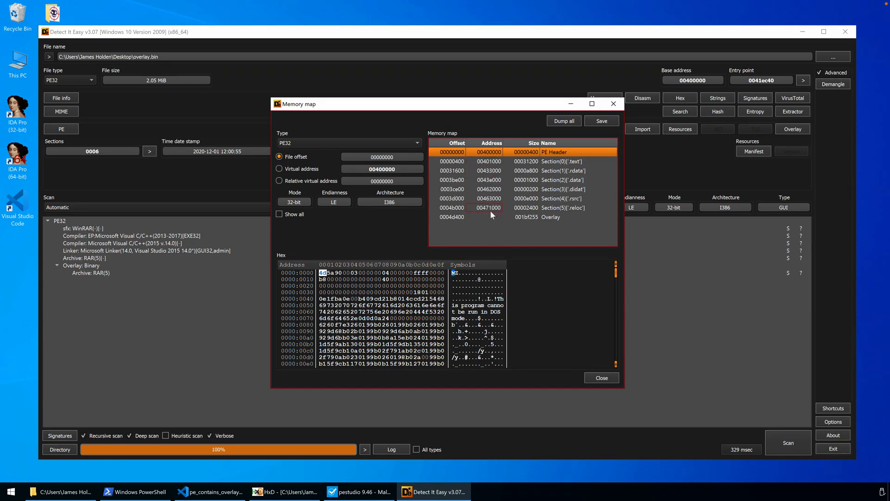
{"action": "left_click", "coordinate": [451, 217]}
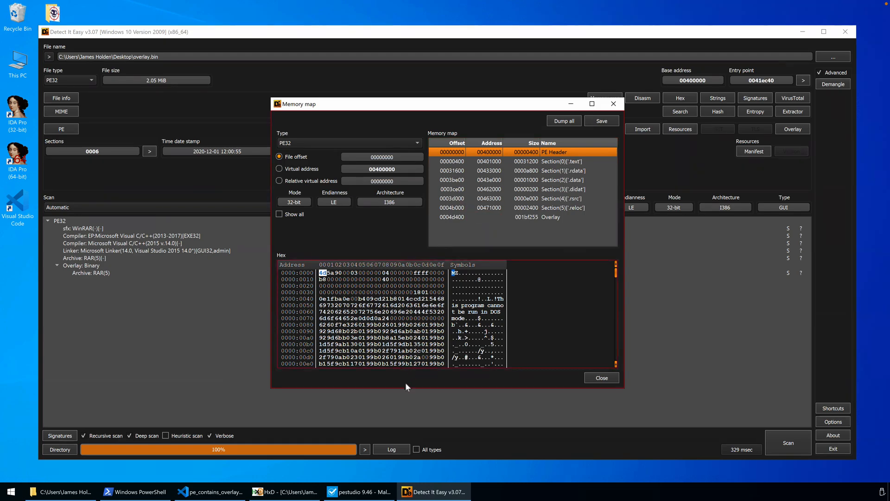
{"action": "left_click", "coordinate": [286, 492]}
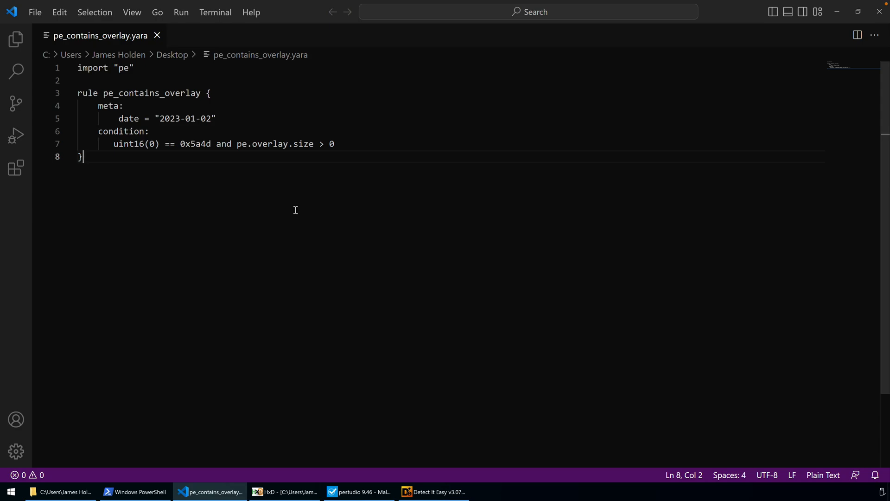
{"action": "mouse_move", "coordinate": [215, 144]}
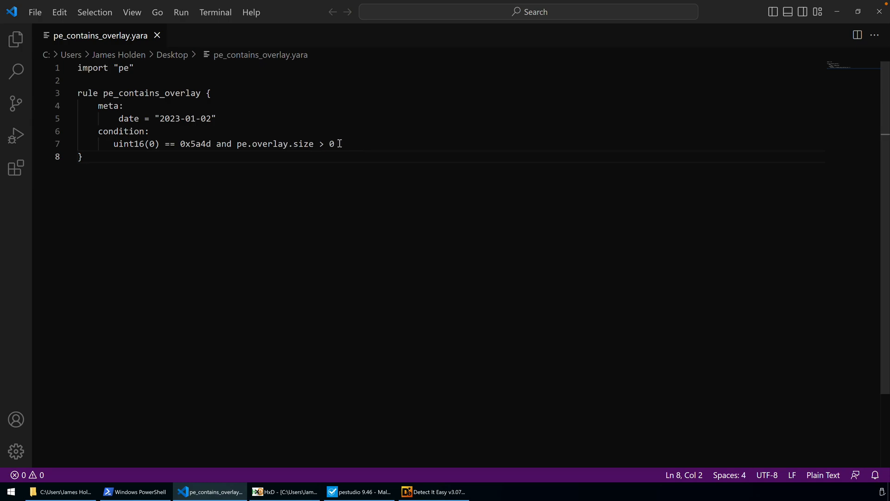
Highlight the 0 threshold in the rule's pe.overlay.size condition.
{"action": "double_click", "coordinate": [331, 144]}
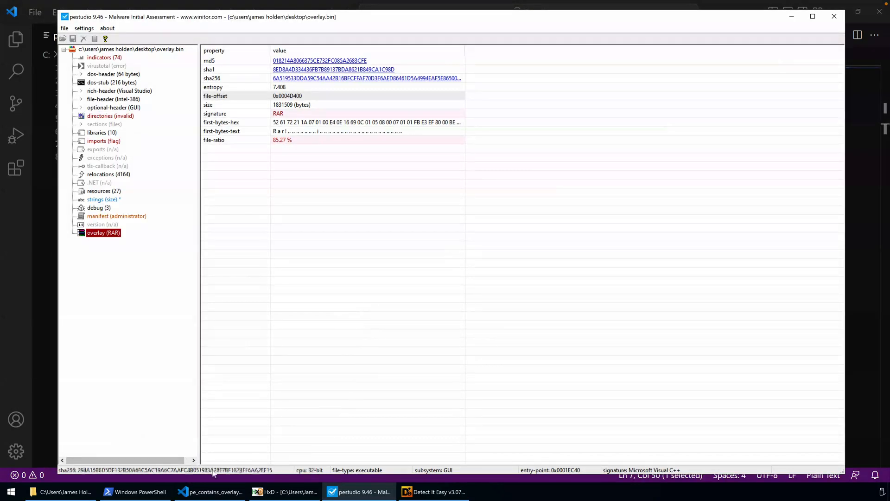
Run yara64.exe with pe_contains_overlay.yara on overlay.bin, then on sample.exe.
{"action": "left_click", "coordinate": [134, 491]}
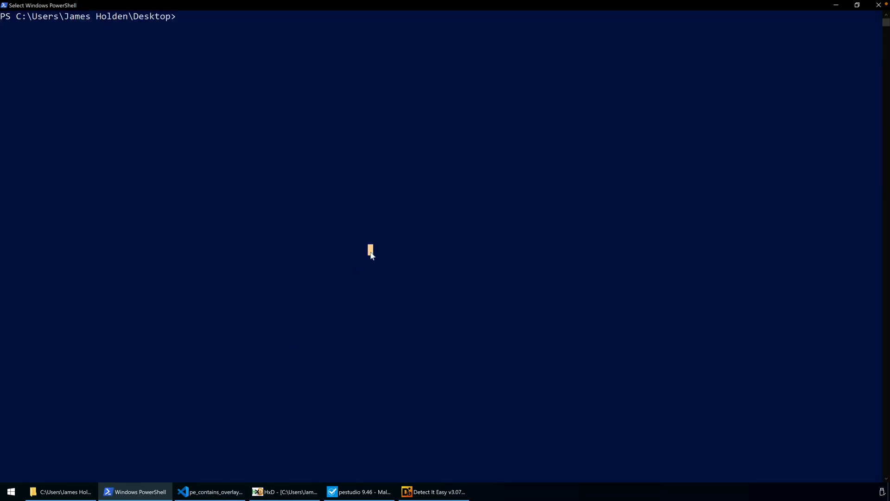
{"action": "type", "text": "yara"}
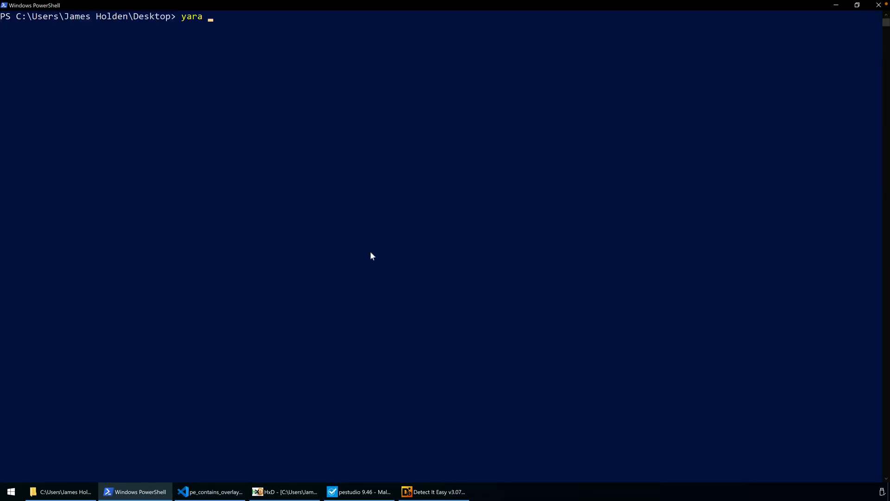
{"action": "type", "text": "pe_contains_overlay.yara"}
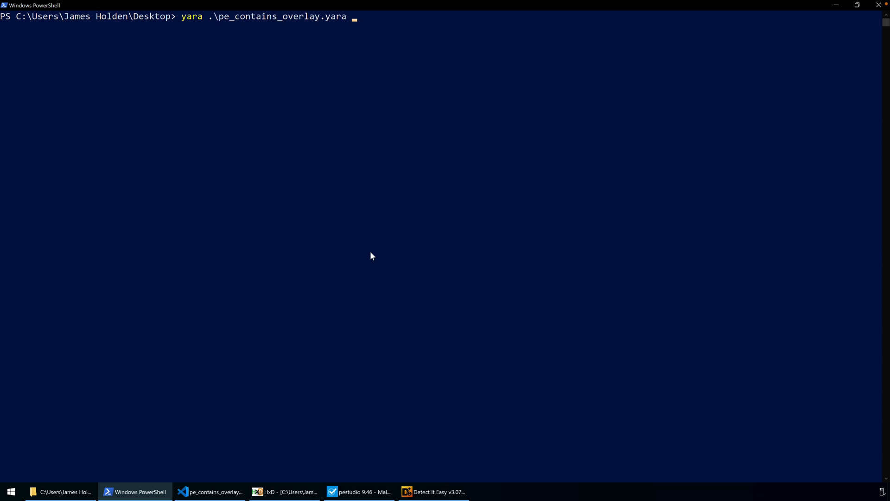
{"action": "type", "text": ".\\overlay.bin"}
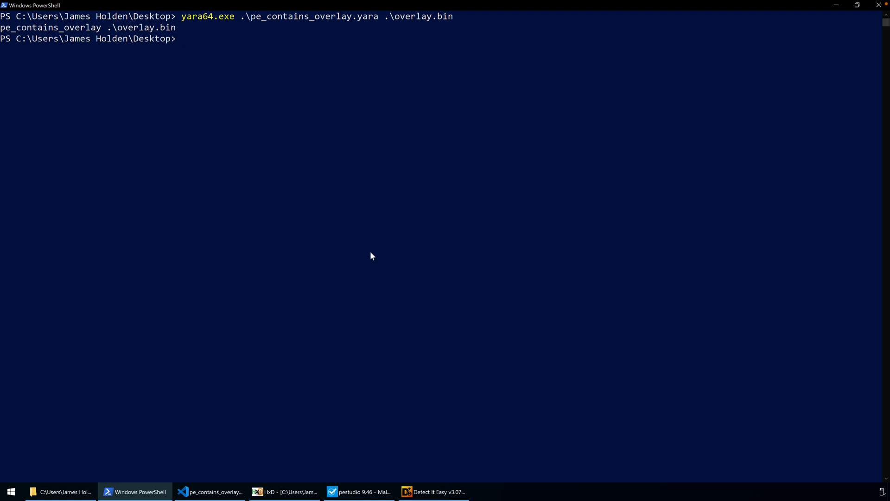
{"action": "type", "text": "yara64.exe .\\pe_contains_overlay.yara .\\ov"}
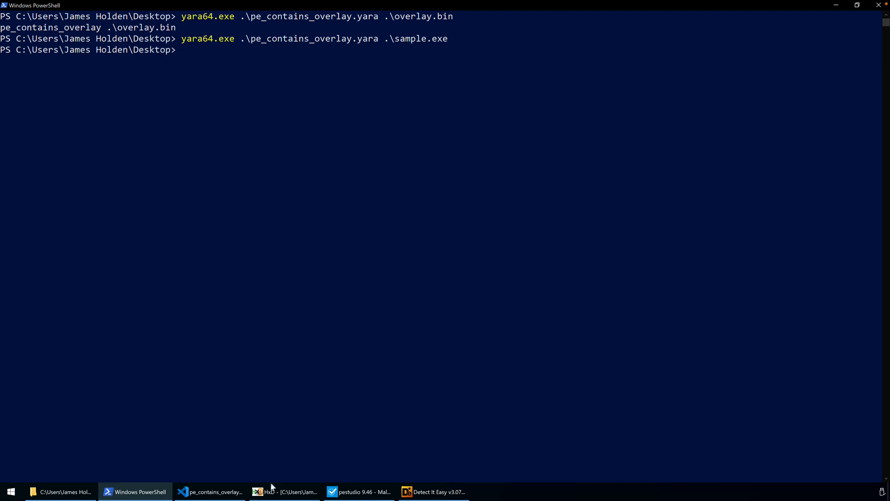
Switch back to Detect It Easy and close the Memory map dialog.
{"action": "left_click", "coordinate": [210, 491]}
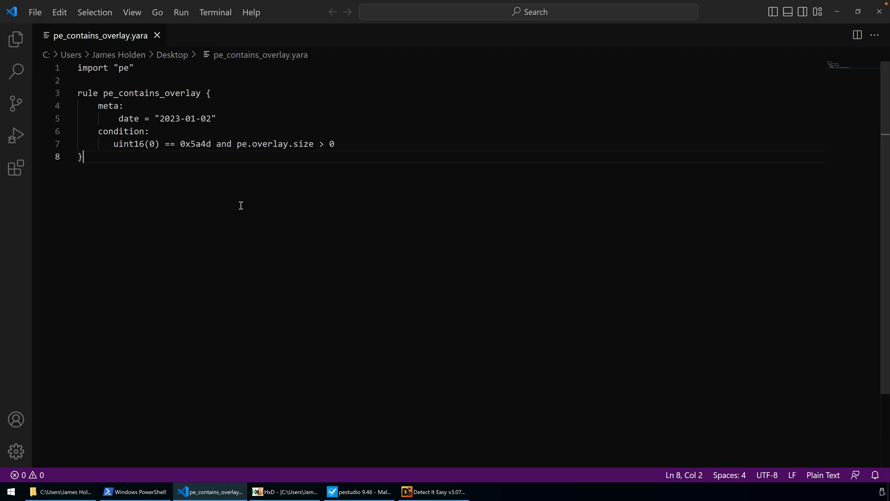
{"action": "mouse_move", "coordinate": [241, 378]}
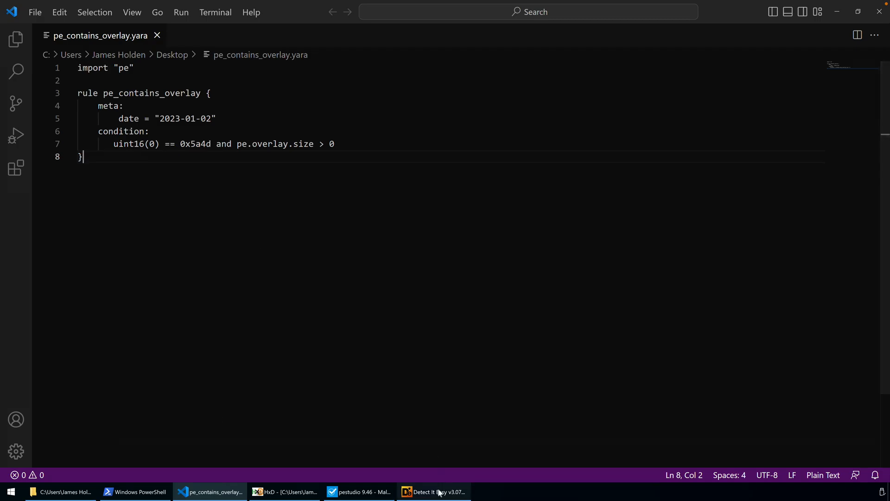
{"action": "left_click", "coordinate": [433, 492]}
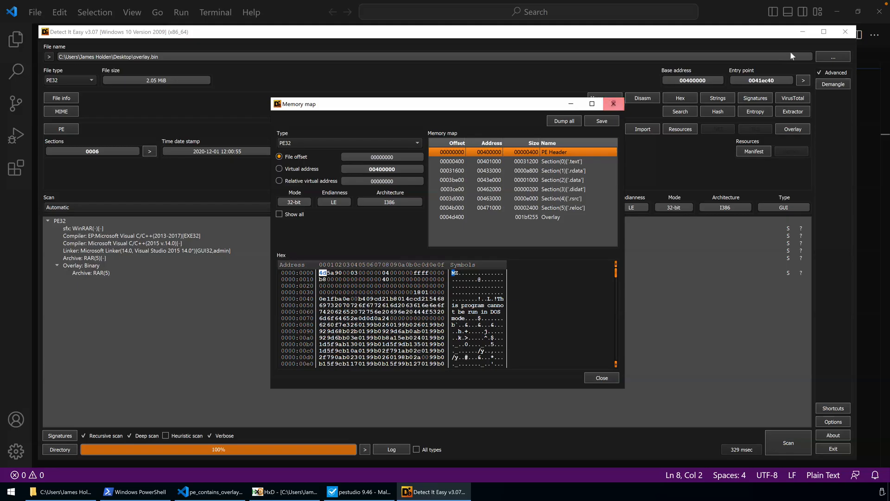
{"action": "left_click", "coordinate": [134, 492]}
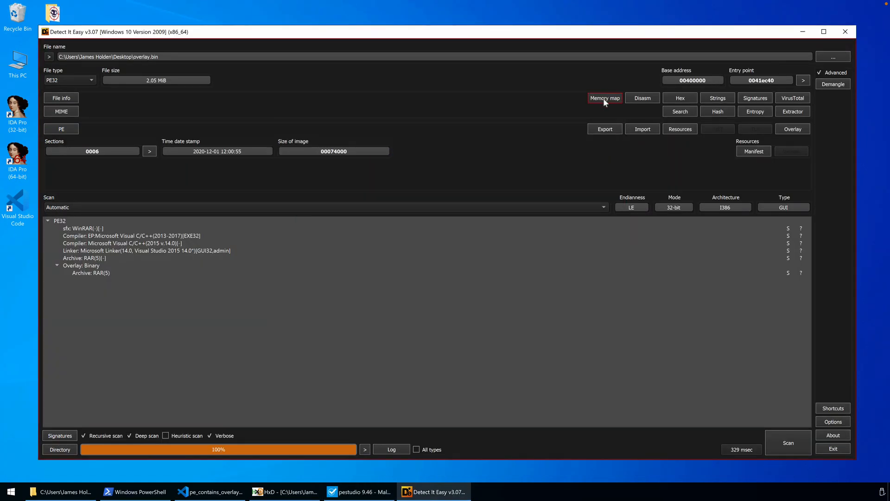
Dump all memory map regions to Desktop\dump and open the dump folder.
{"action": "left_click", "coordinate": [604, 98]}
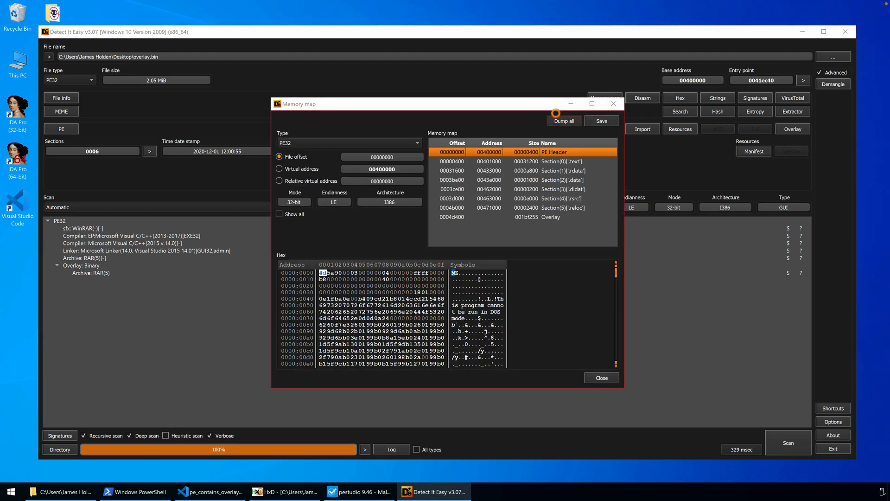
{"action": "left_click", "coordinate": [563, 121]}
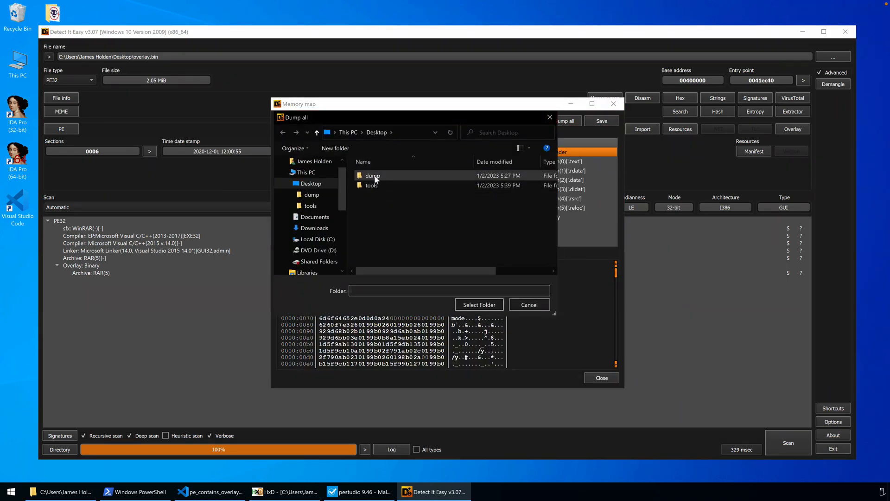
{"action": "left_click", "coordinate": [373, 175]}
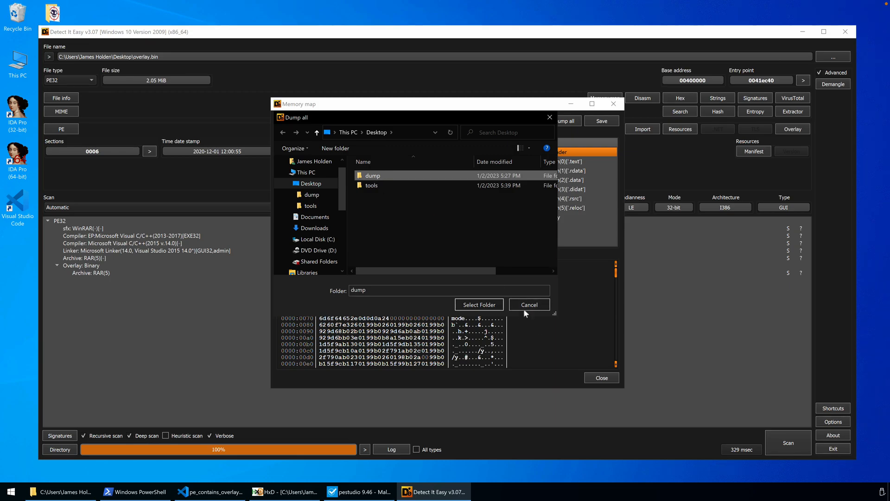
{"action": "left_click", "coordinate": [528, 304]}
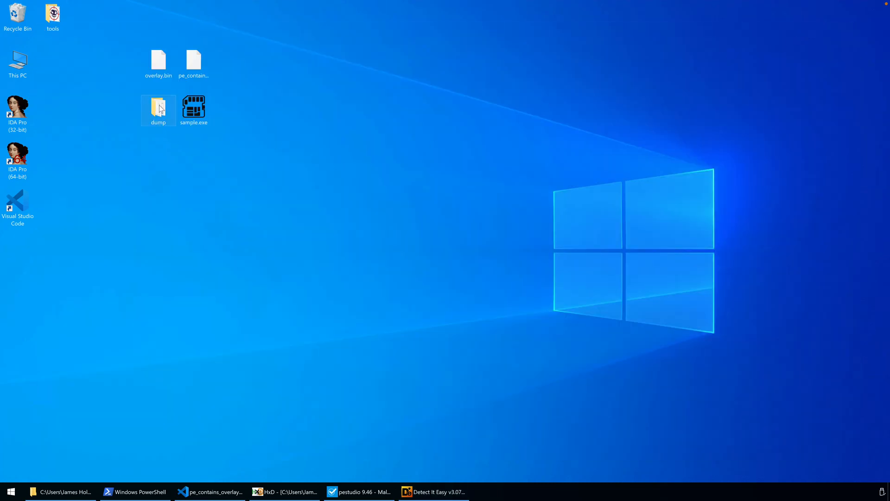
{"action": "double_click", "coordinate": [157, 107]}
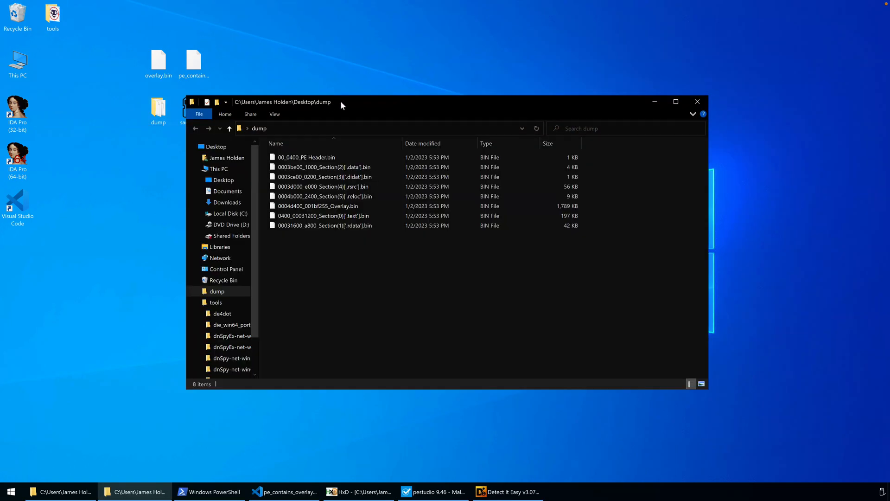
{"action": "left_click", "coordinate": [319, 205]}
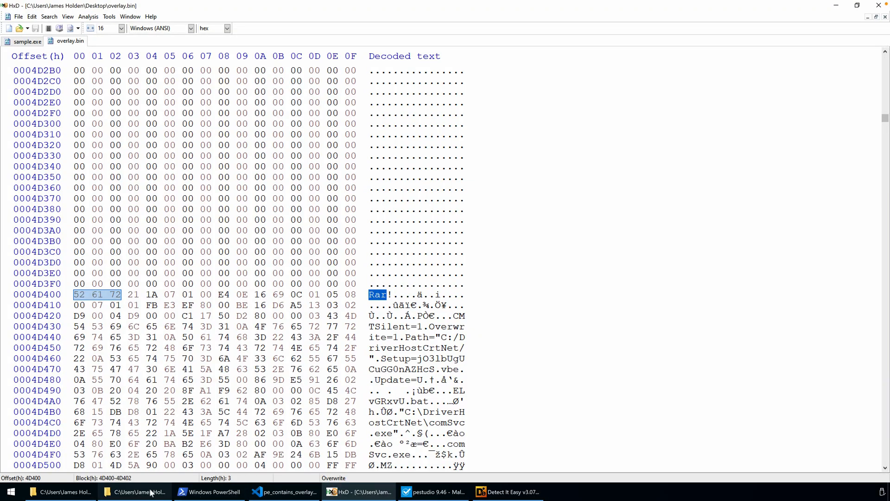
Open 0004d400_001bf255_Overlay.bin in HxD to confirm the Rar! signature, then minimize HxD.
{"action": "left_click", "coordinate": [135, 492]}
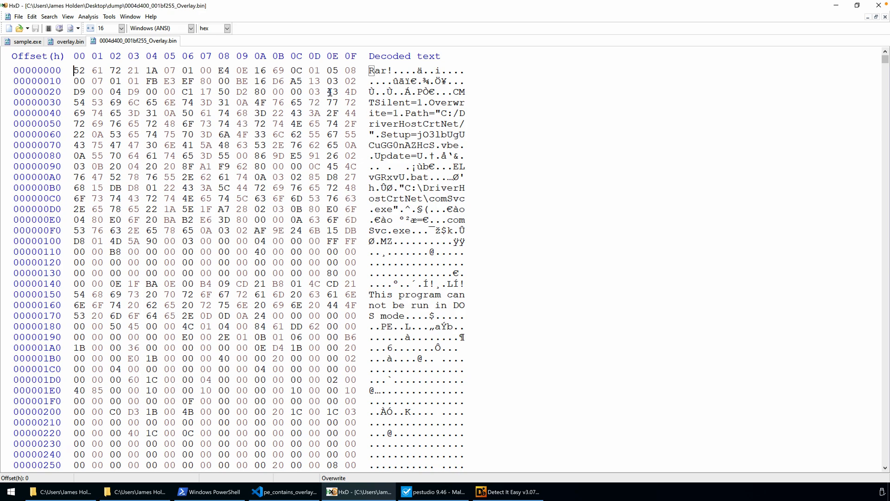
{"action": "left_click_drag", "start_coordinate": [73, 71], "coordinate": [121, 71]}
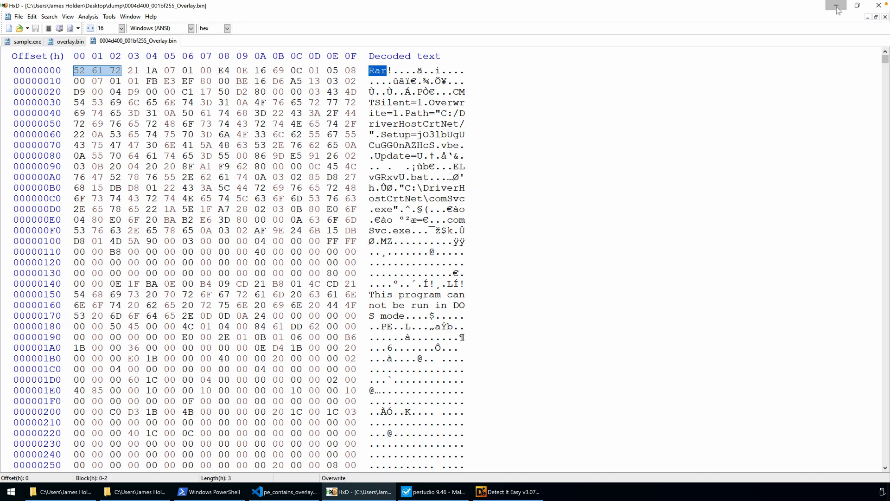
{"action": "left_click", "coordinate": [836, 6]}
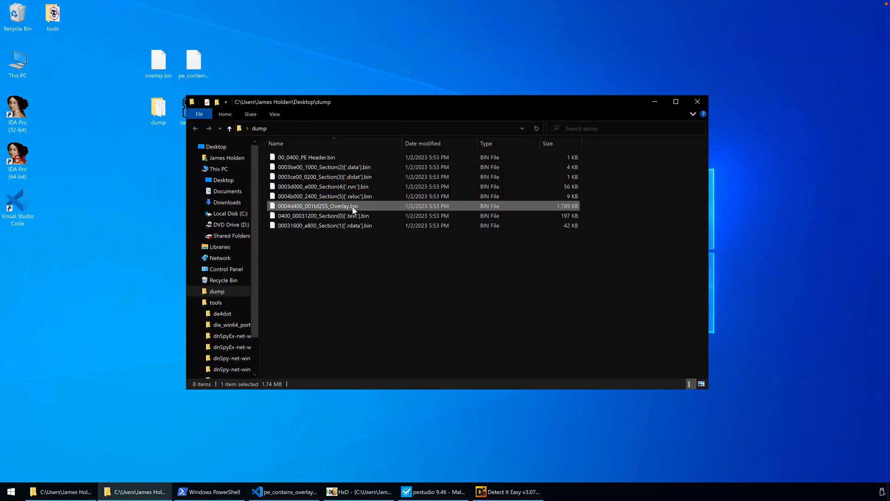
Extract Overlay.bin with 7-Zip Extract Here, then inspect comSvc.exe and the encoded VBScript.
{"action": "right_click", "coordinate": [318, 206]}
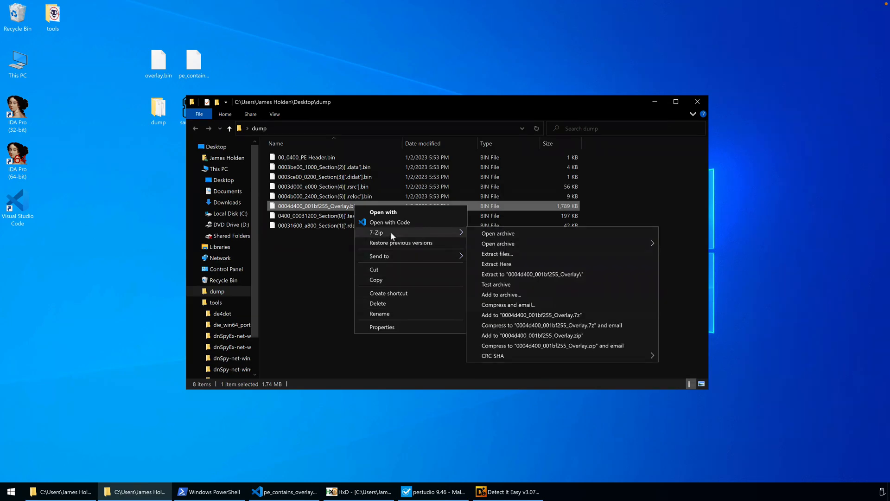
{"action": "mouse_move", "coordinate": [502, 263]}
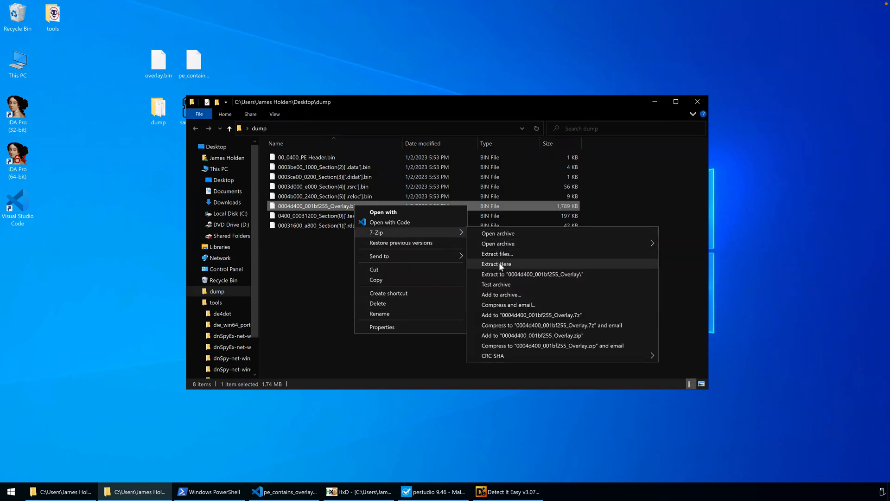
{"action": "left_click", "coordinate": [491, 261]}
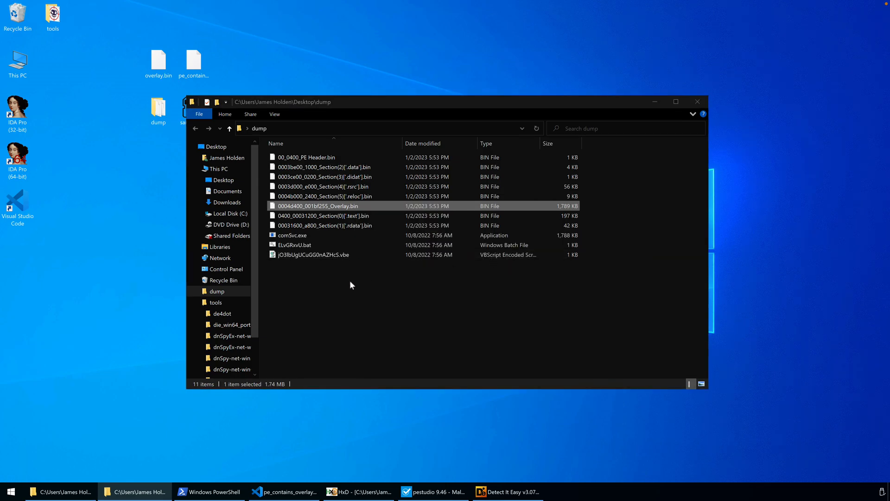
{"action": "left_click", "coordinate": [313, 255]}
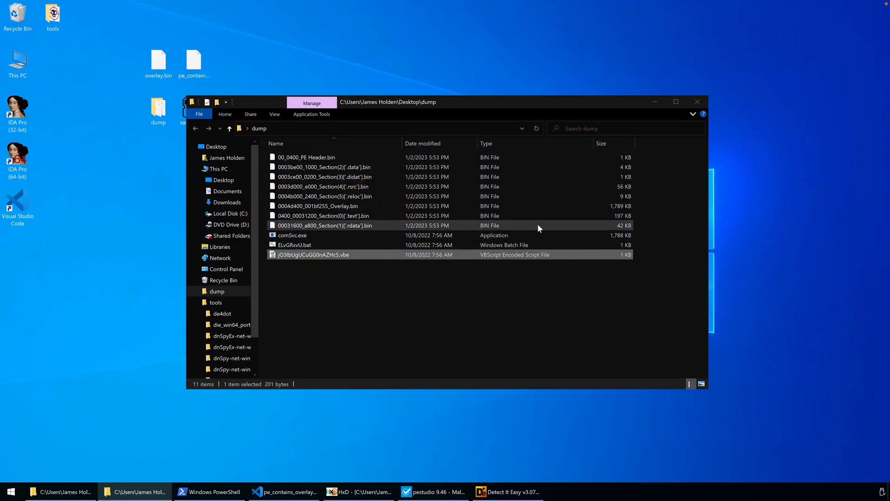
{"action": "mouse_move", "coordinate": [311, 254]}
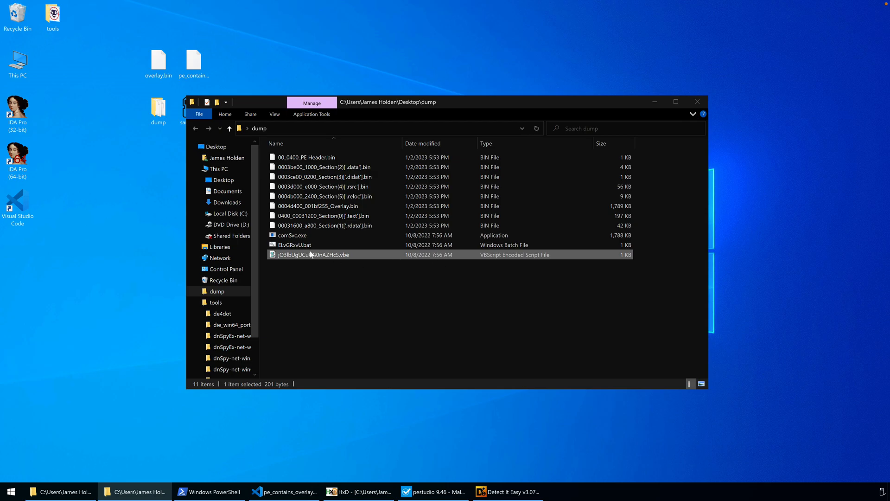
{"action": "left_click", "coordinate": [292, 234]}
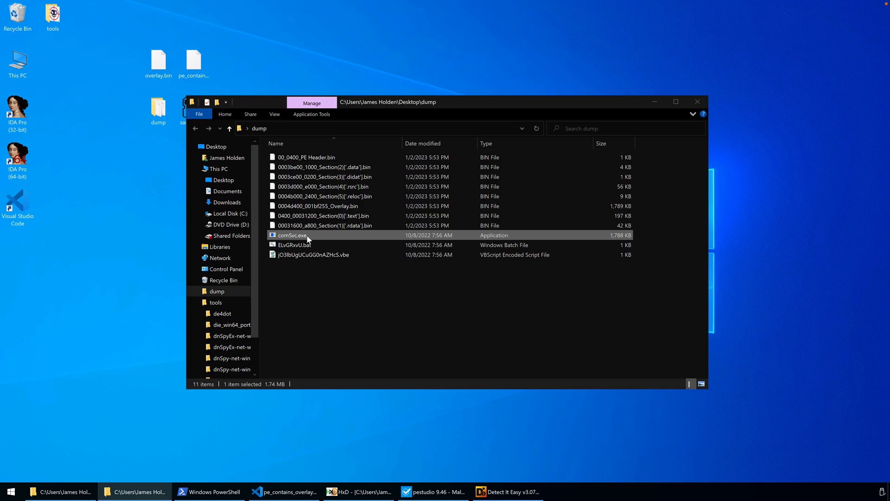
{"action": "mouse_move", "coordinate": [295, 236]}
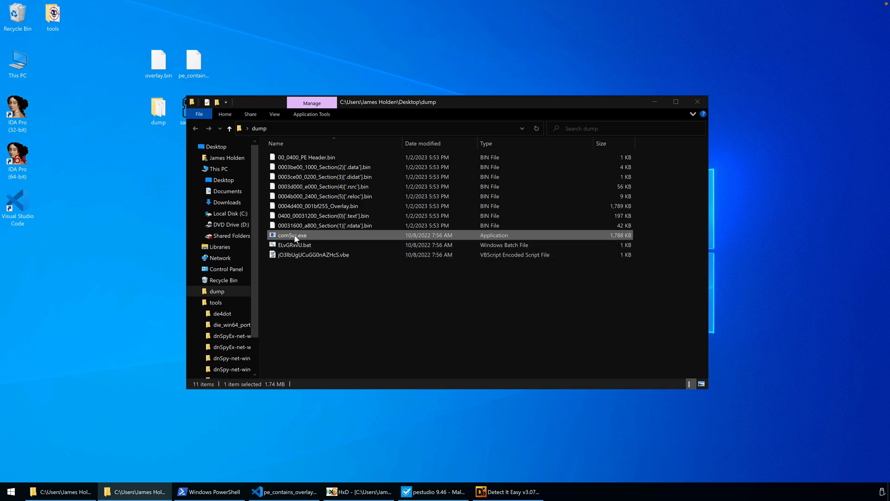
{"action": "mouse_move", "coordinate": [293, 235]}
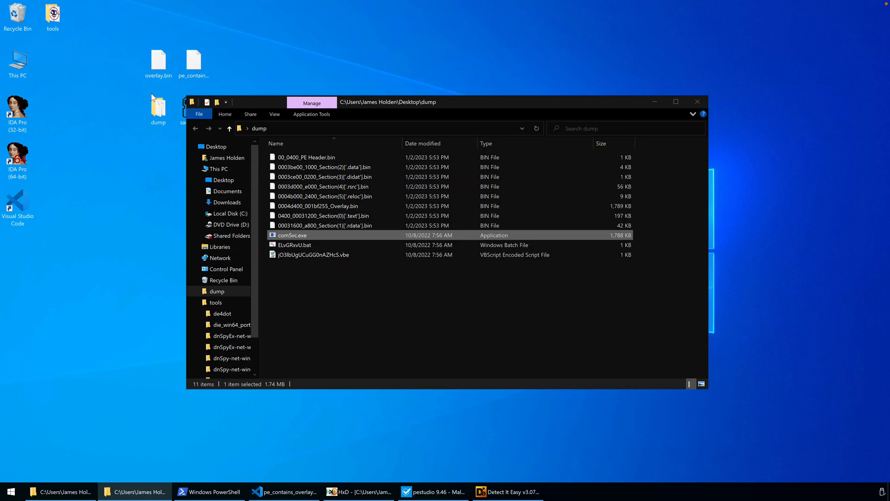
{"action": "mouse_move", "coordinate": [294, 241]}
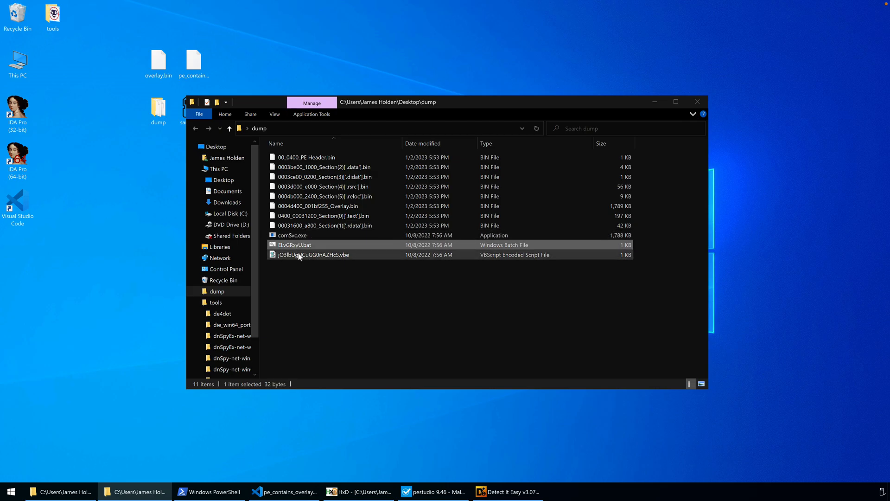
{"action": "left_click", "coordinate": [313, 254]}
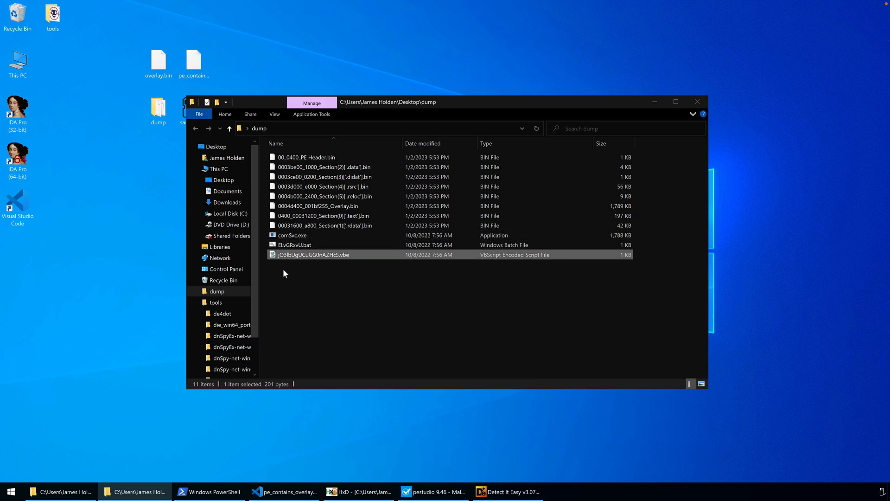
{"action": "mouse_move", "coordinate": [311, 288]}
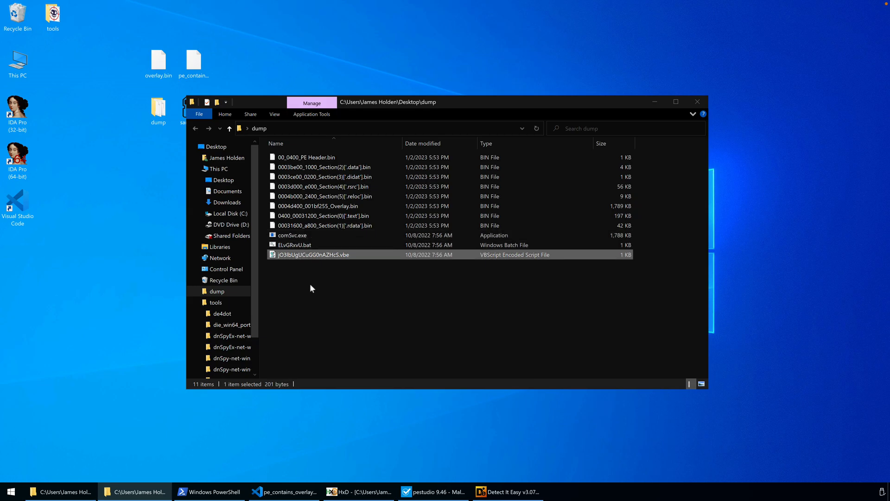